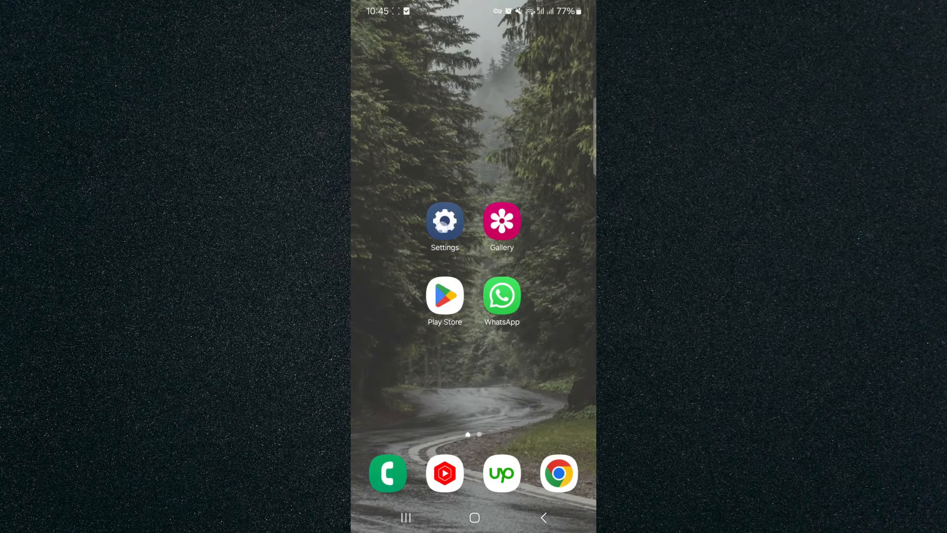
# Search Settings for 'notifi' and open the Notification history result
pyautogui.write('n')
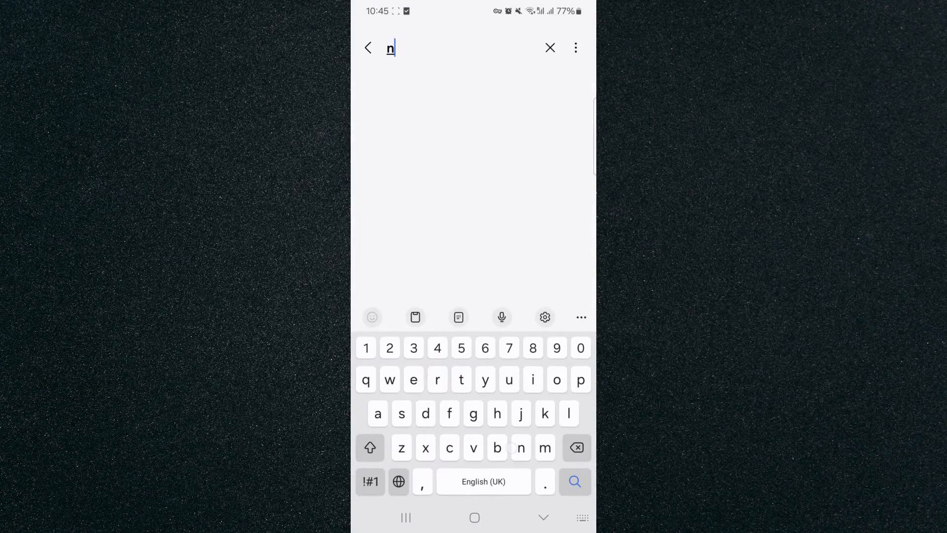
pyautogui.write('otification his')
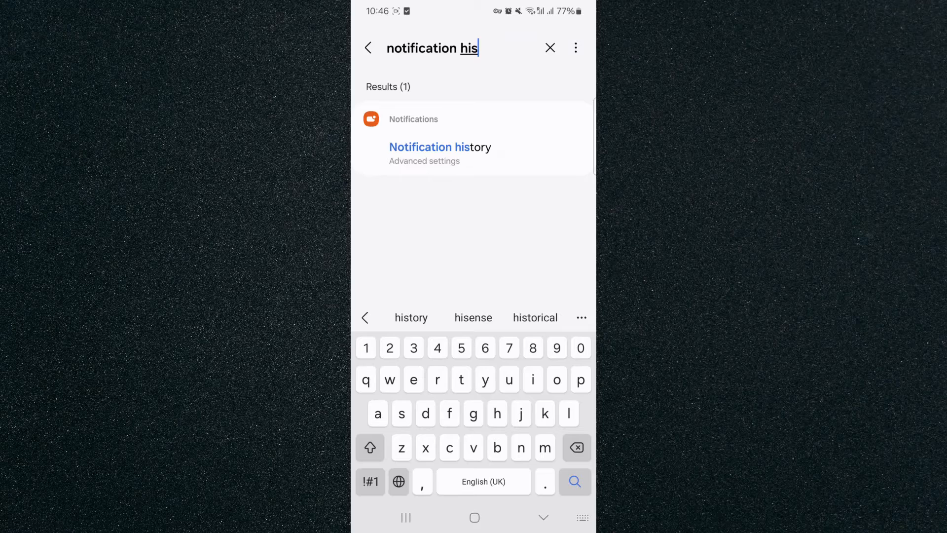
pyautogui.click(441, 147)
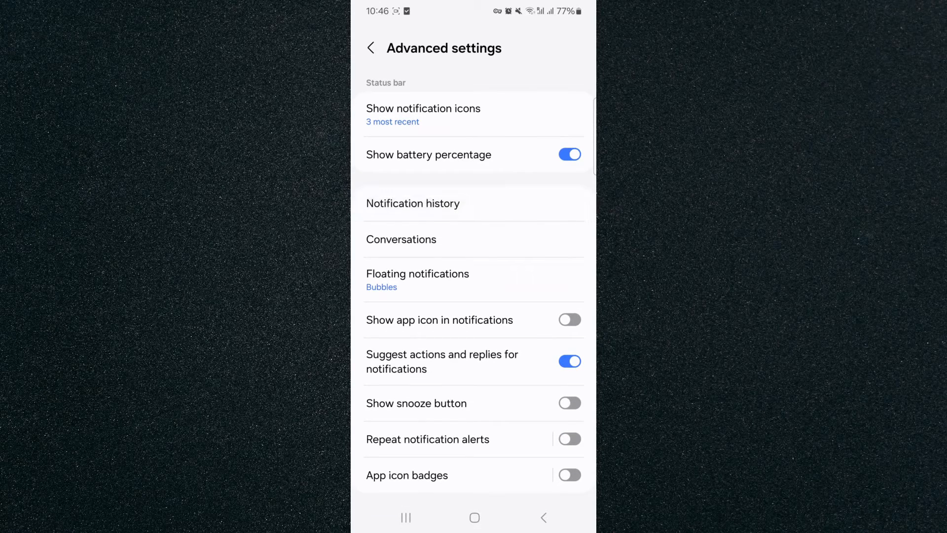
# Open the Notification history page and switch its toggle from Off to On
pyautogui.click(413, 203)
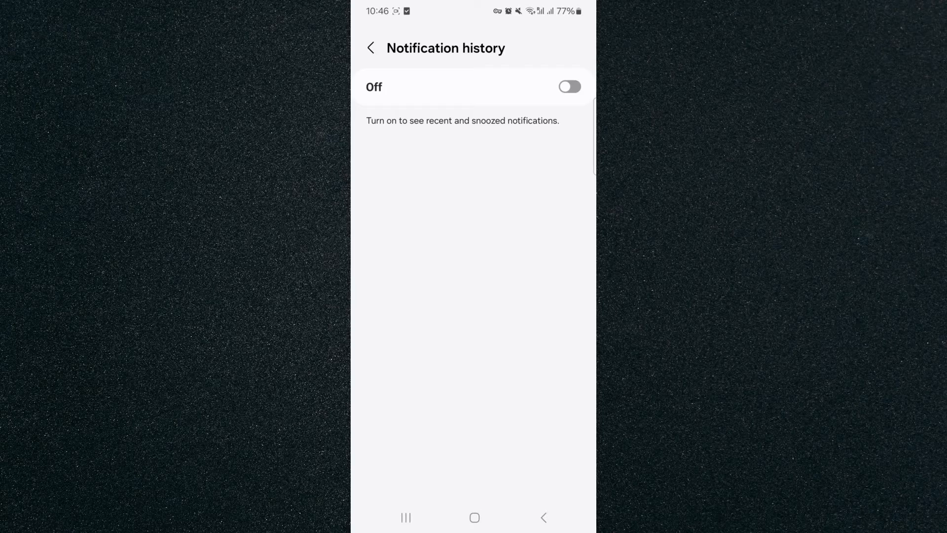
pyautogui.click(568, 86)
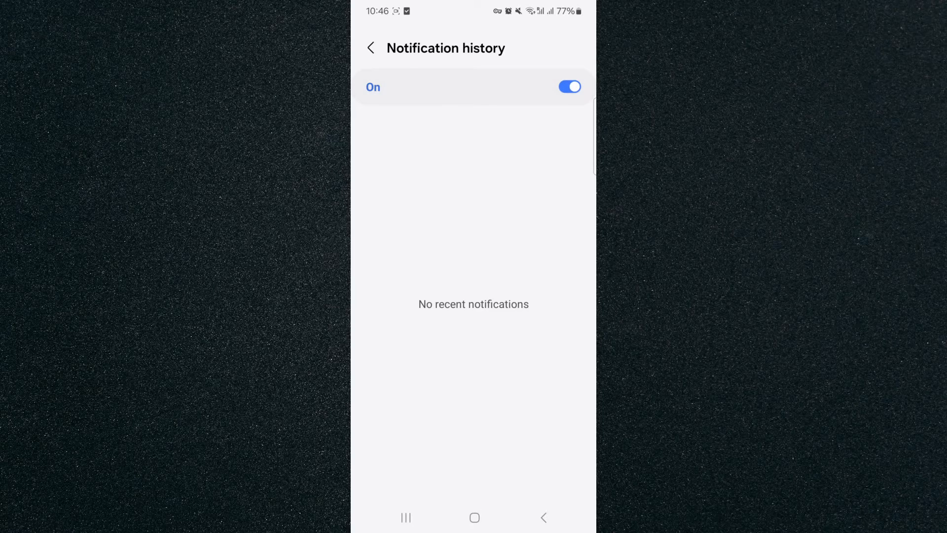